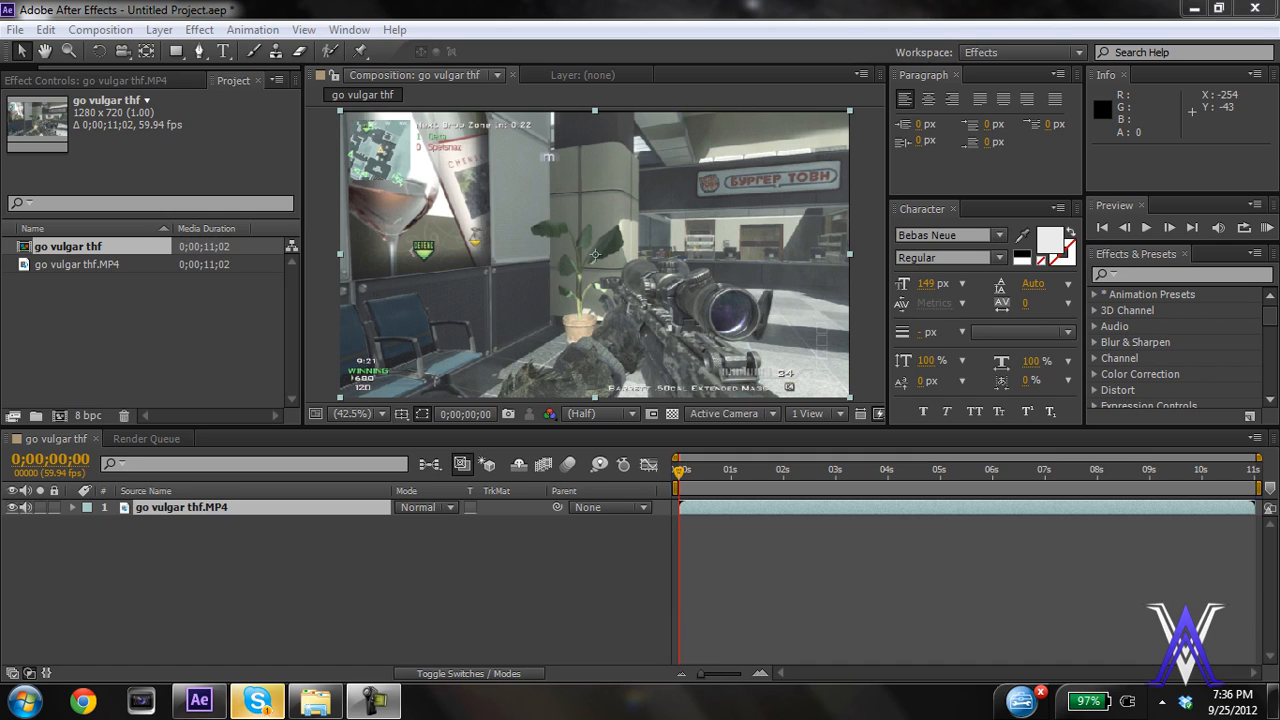
Copy and paste the gameplay clip layer to create a duplicate above it
key(ctrl+c)
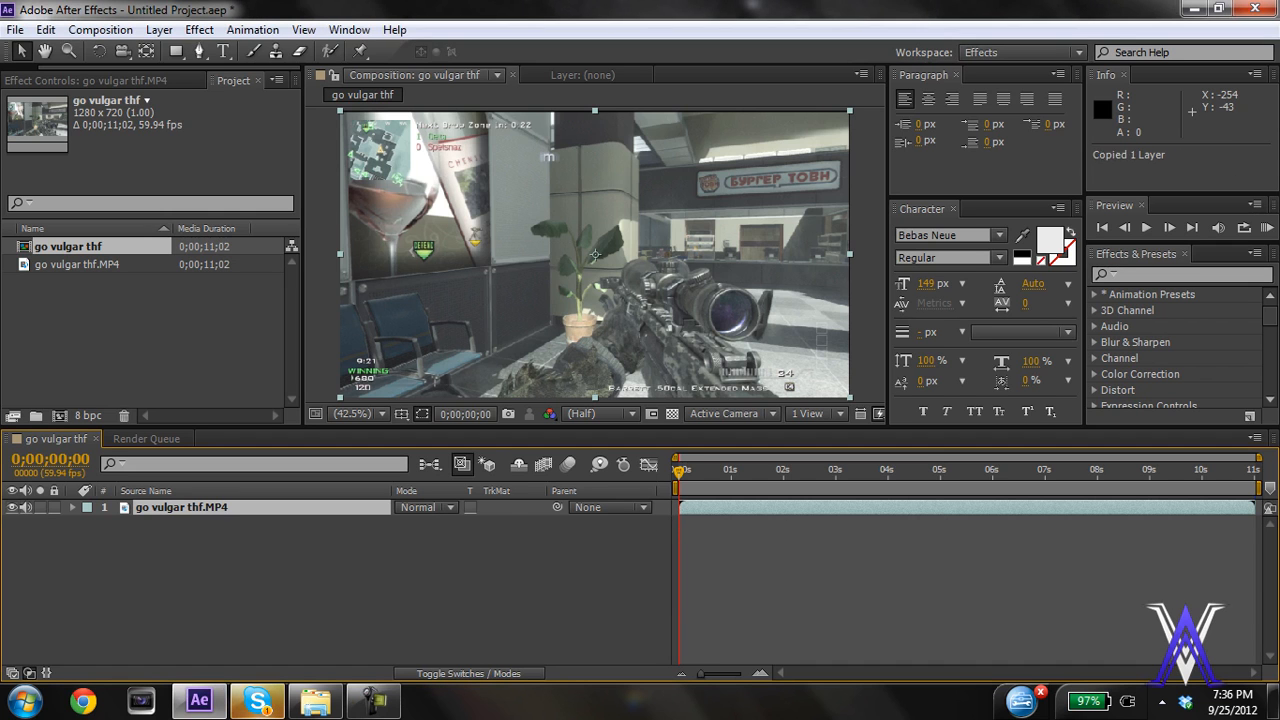
key(ctrl+v)
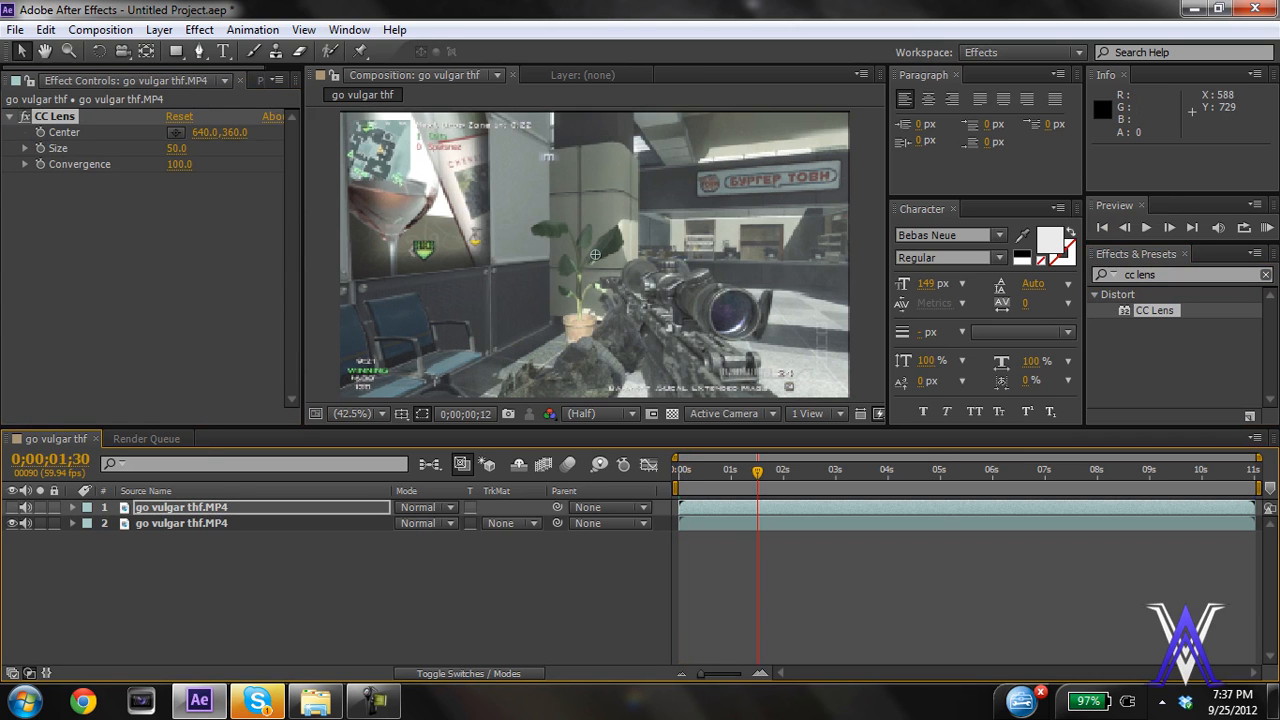
Scrub the time indicator to about 3;35, where the scope comes up
drag(758, 468, 804, 468)
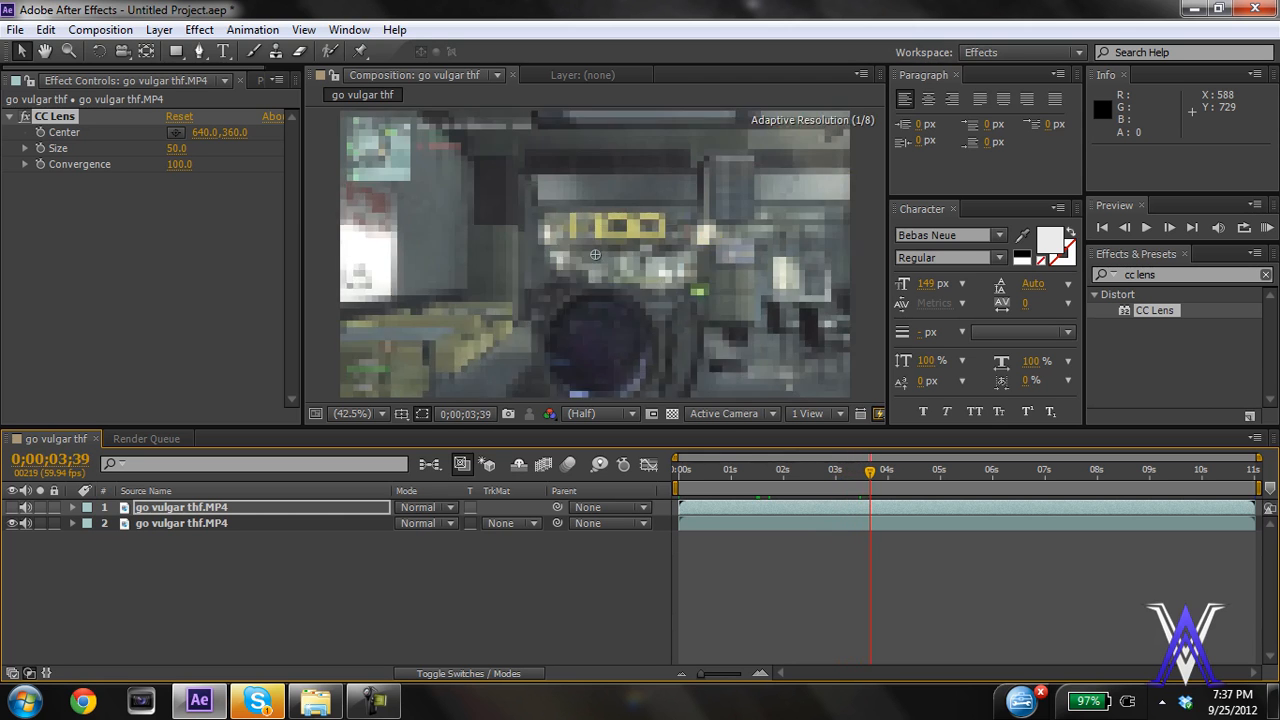
drag(870, 468, 860, 468)
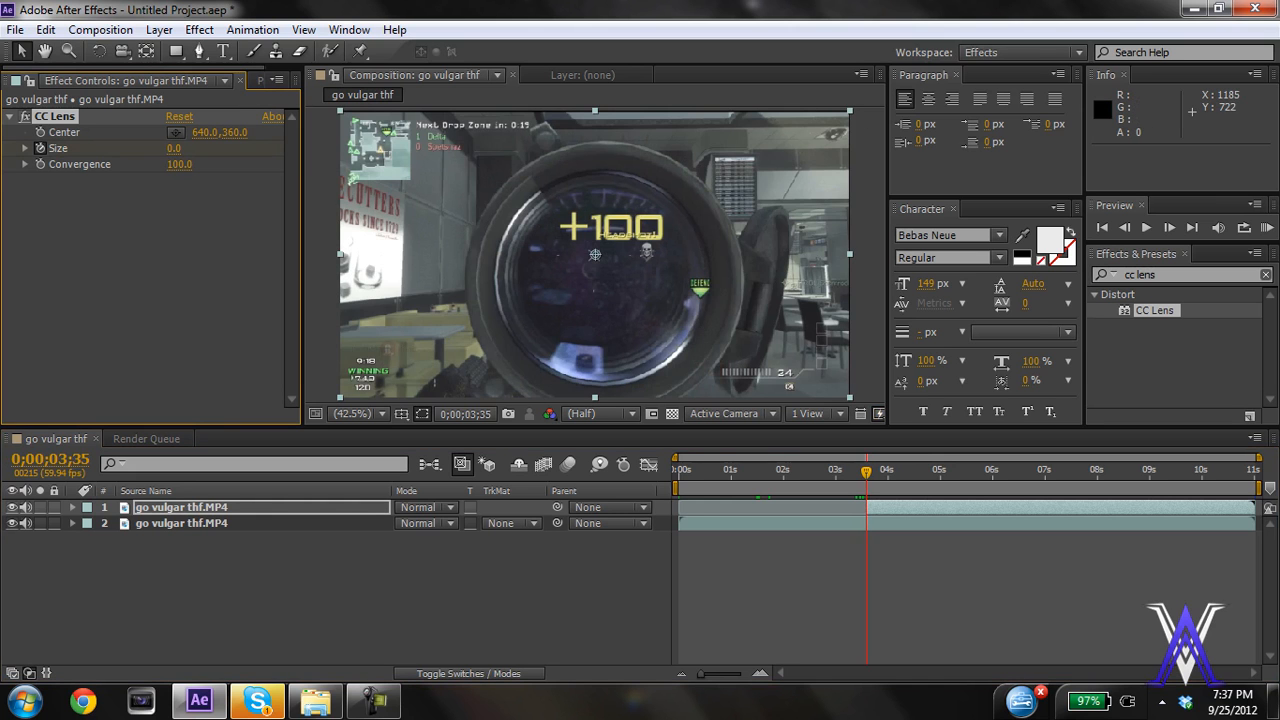
Keyframe CC Lens Size from 0 at the scope moment up to 455 shortly after
click(870, 470)
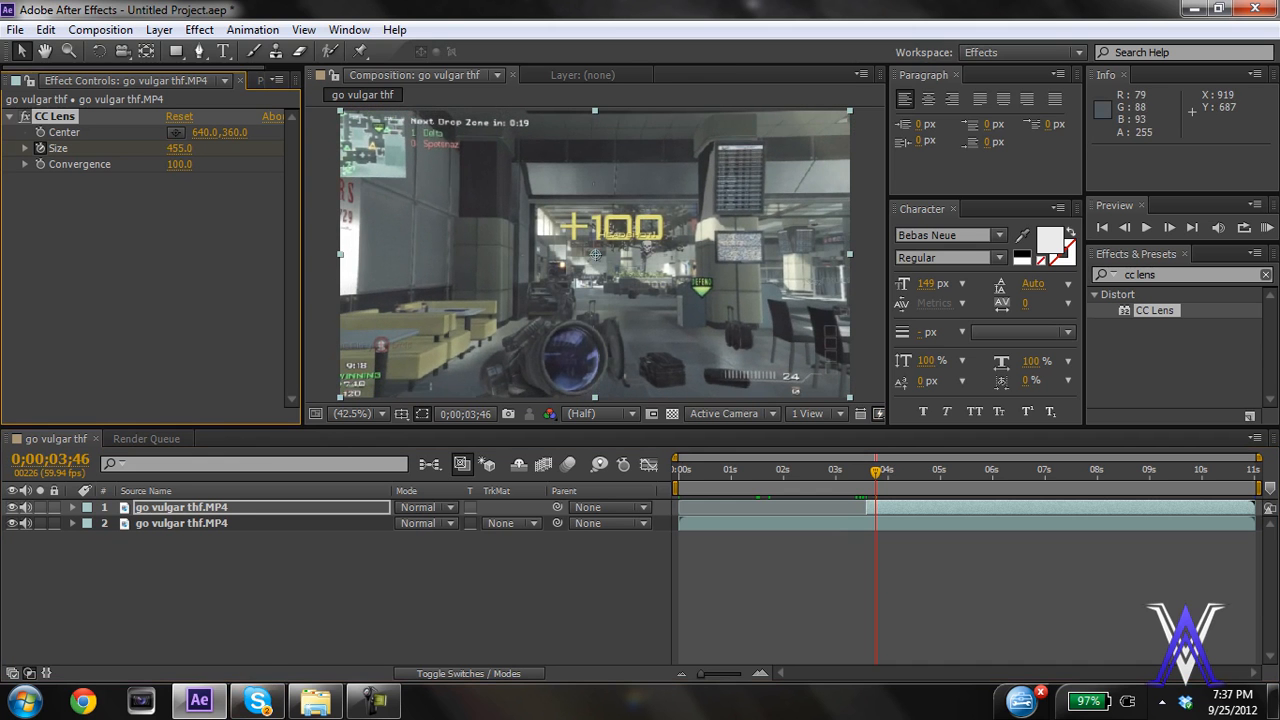
click(880, 470)
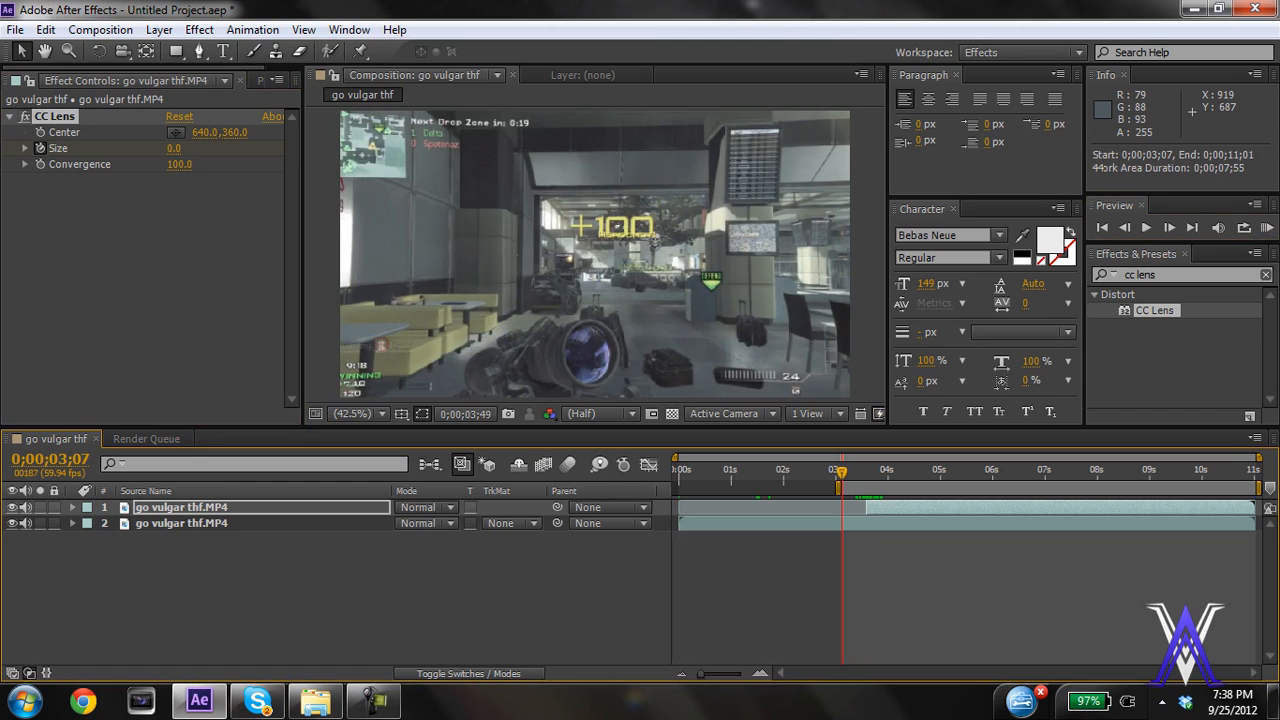
click(1146, 228)
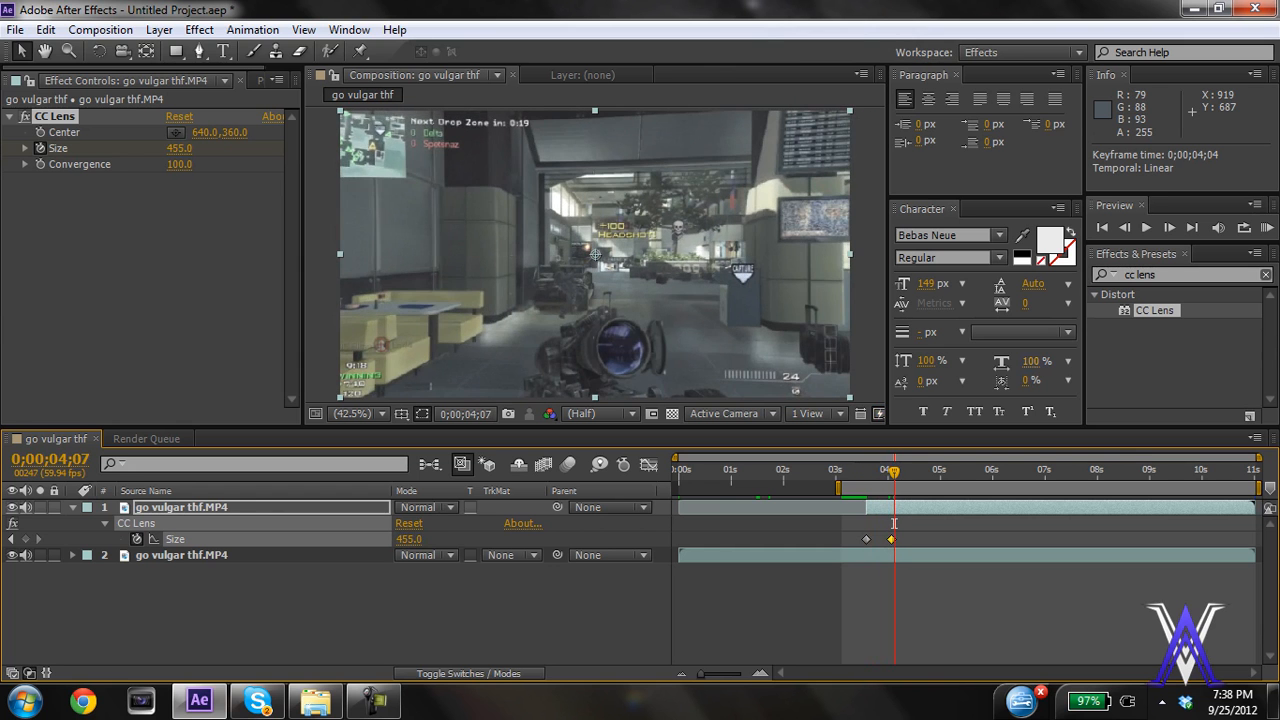
Reveal the Size keyframes and scrub between them to preview the lens growth
click(1124, 228)
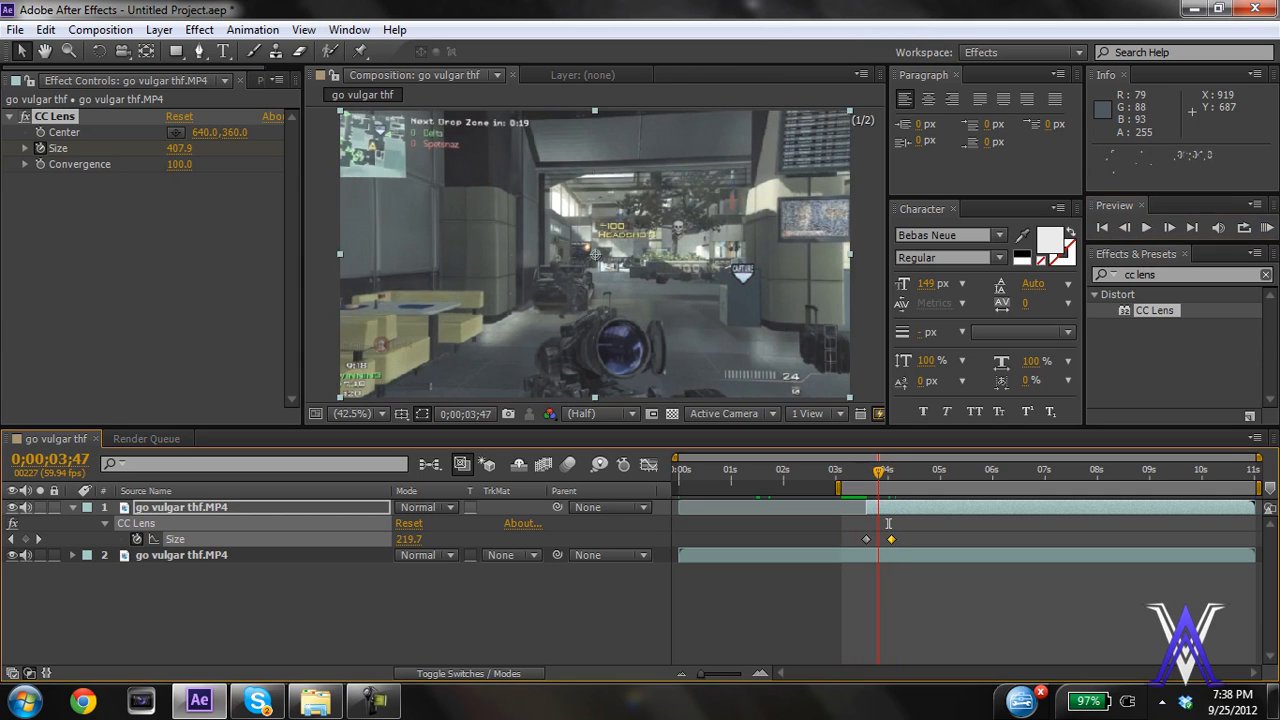
drag(878, 470, 892, 470)
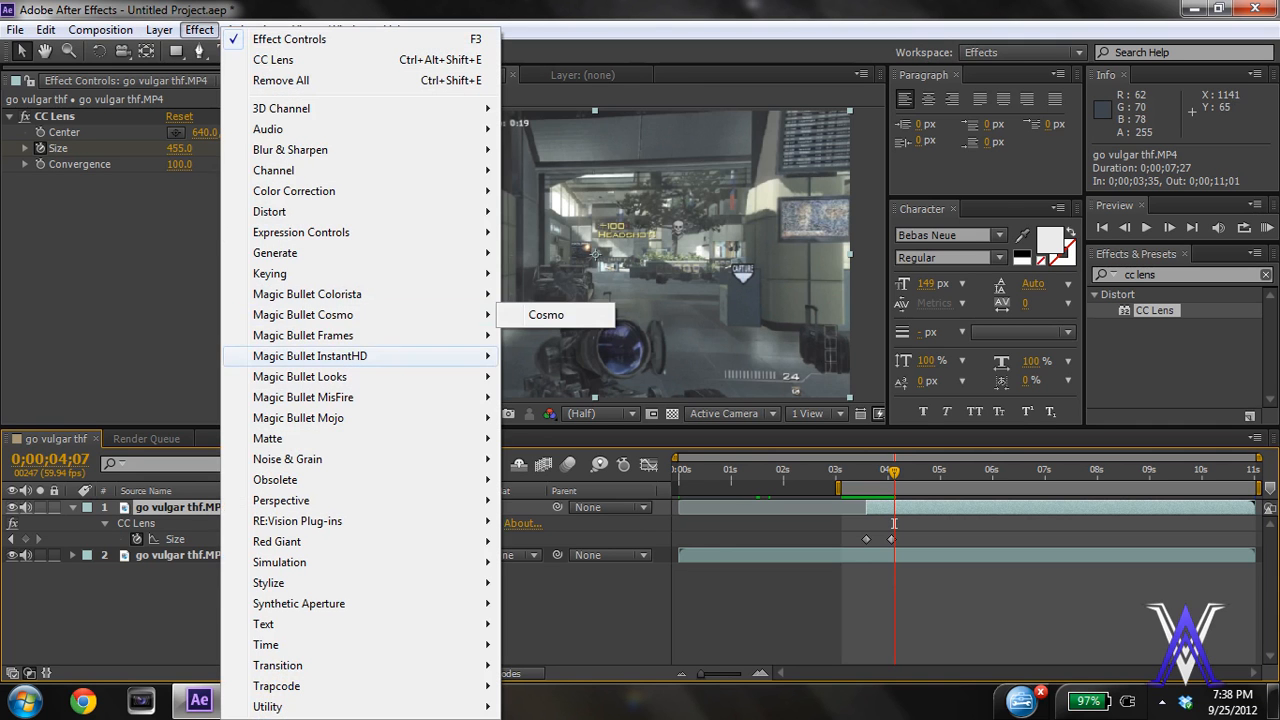
mouse_move(304, 314)
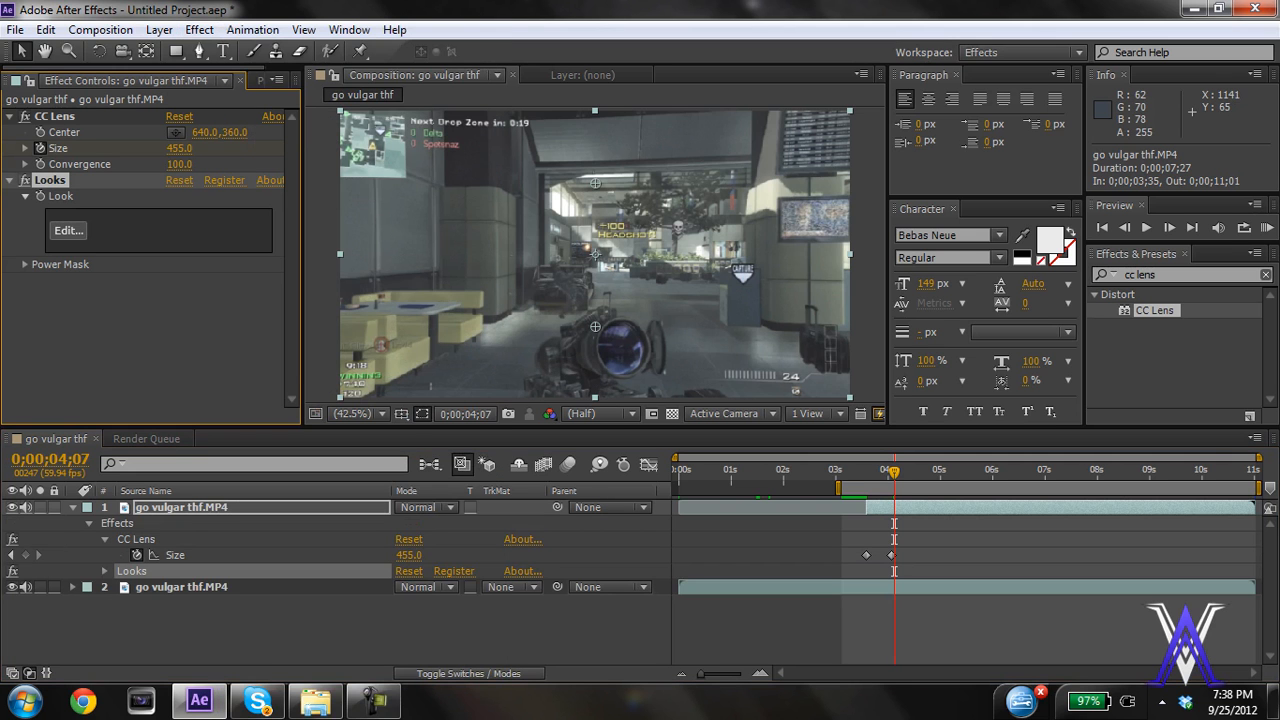
Launch the Magic Bullet Looks editor from Effect Controls on the top clip
click(68, 230)
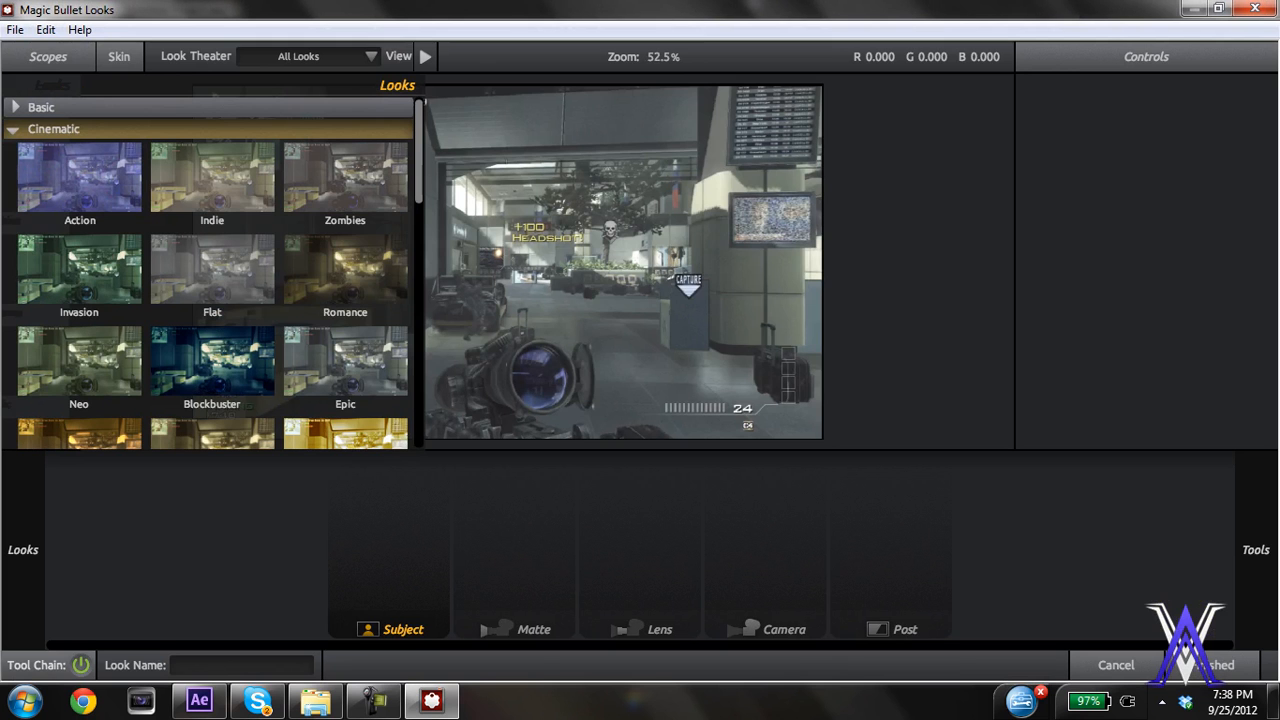
Browse the Looks presets to find Blockbuster under Cinematic
scroll(down, 3)
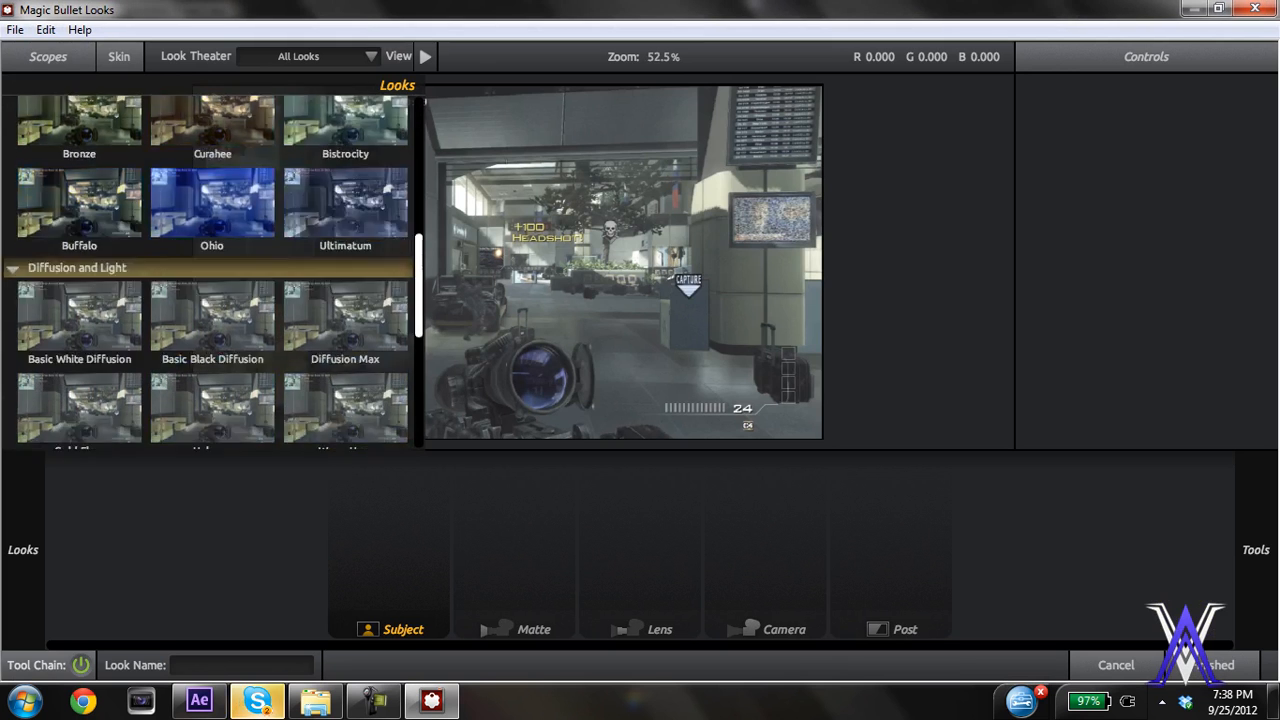
scroll(up, 3)
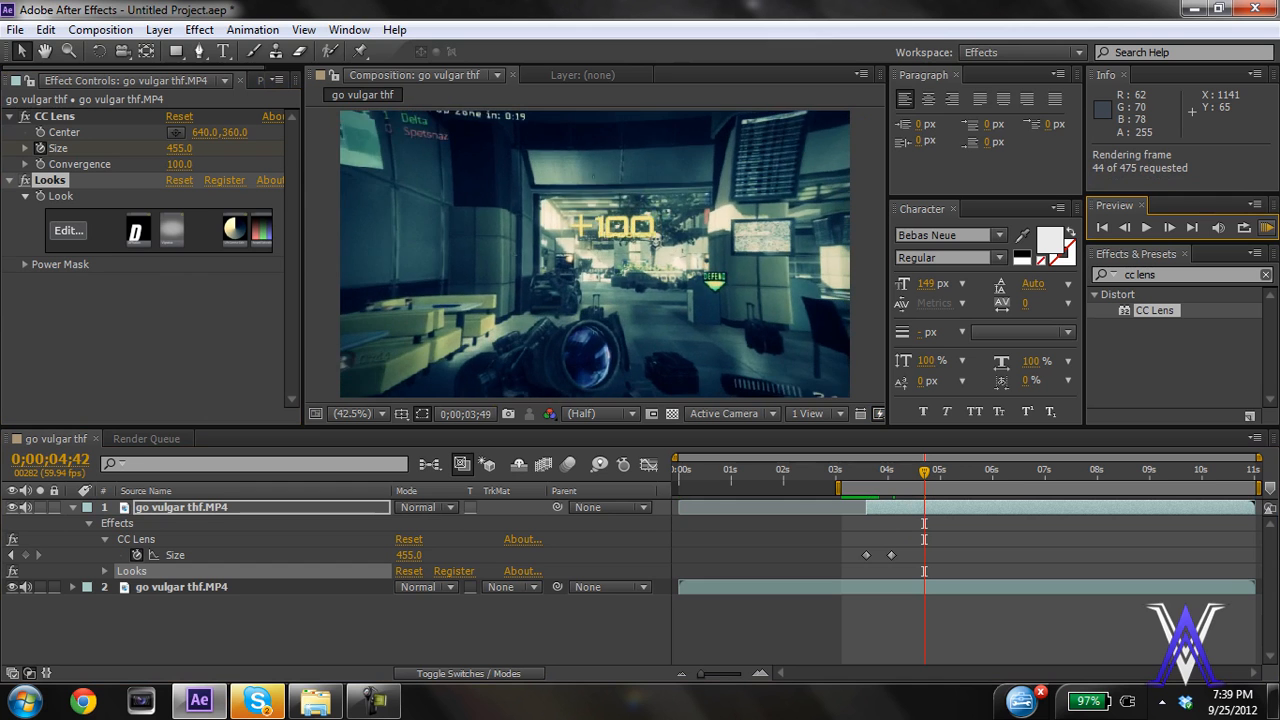
click(1146, 228)
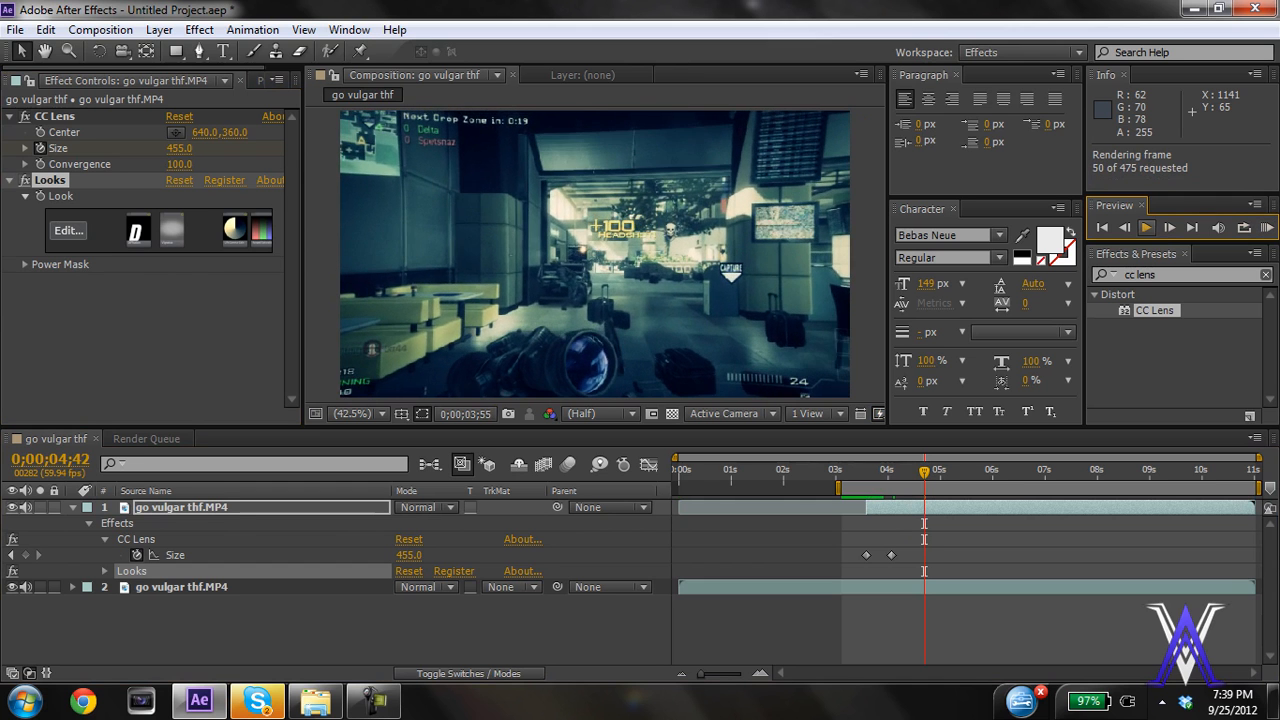